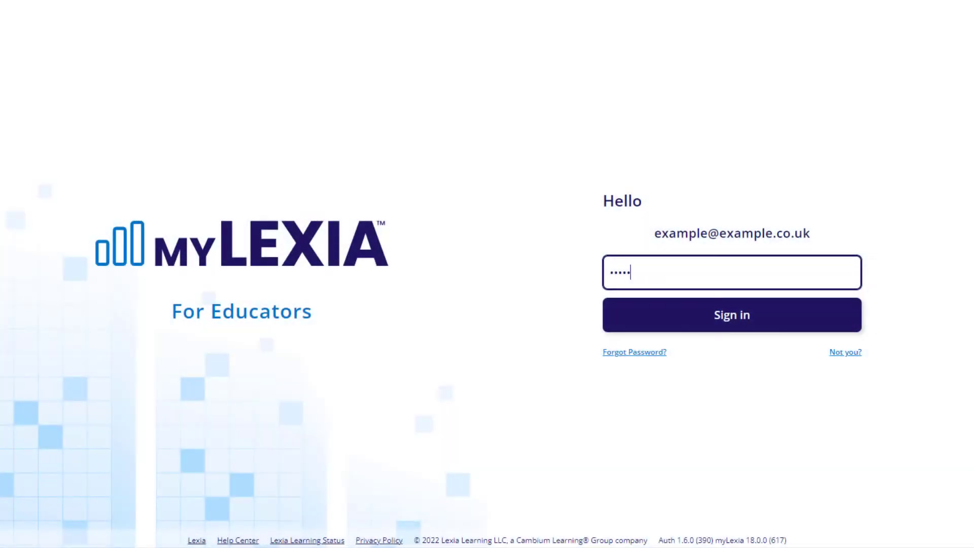
Sign in, go to Angel Grove School's student list and start Import Students.
left_click(732, 314)
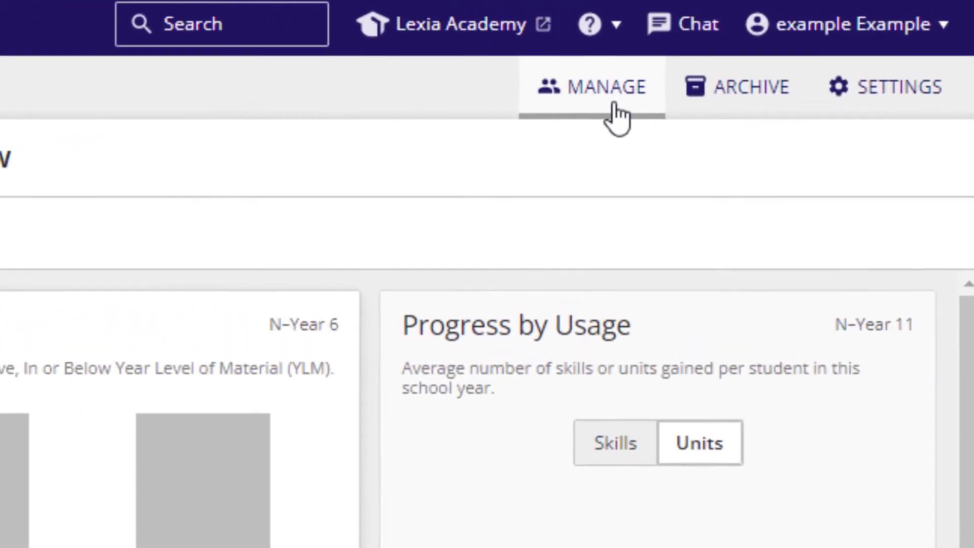
left_click(604, 86)
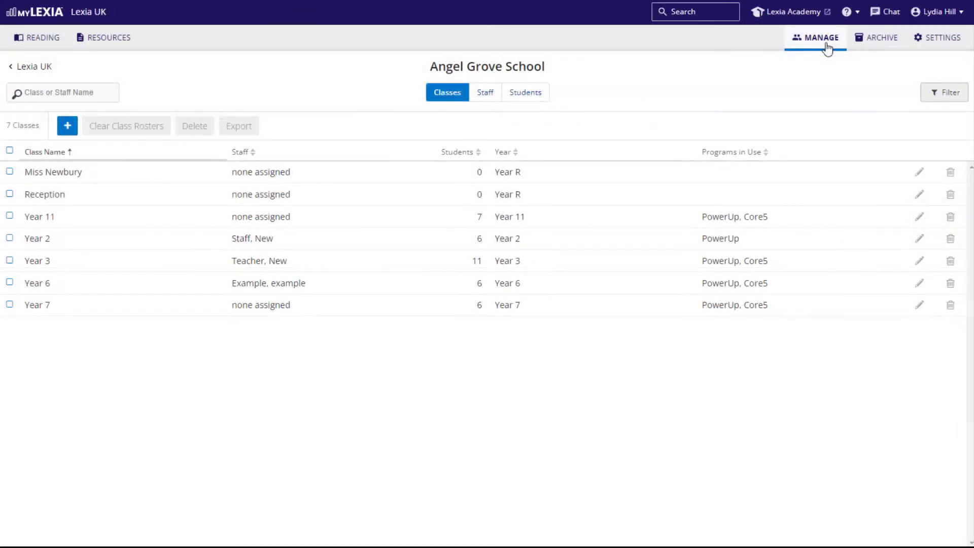
left_click(525, 92)
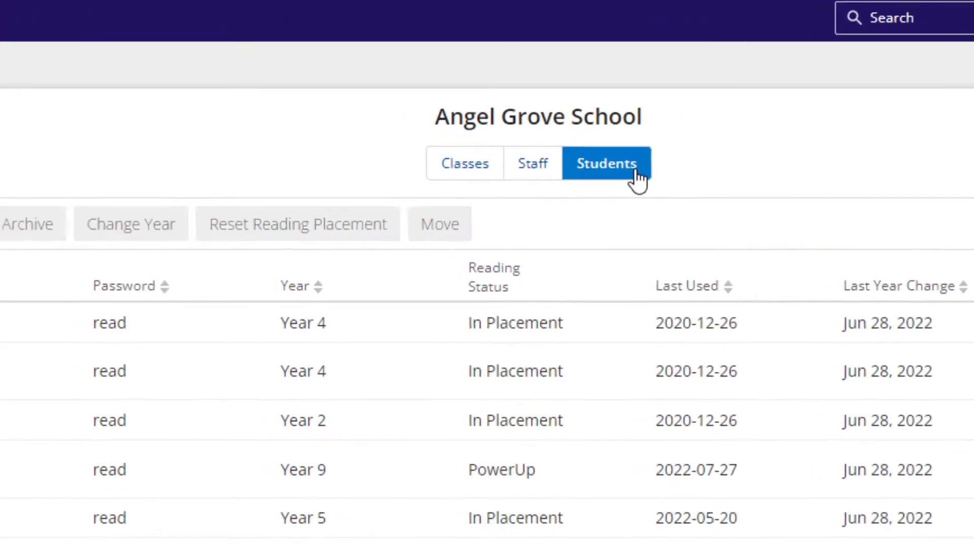
left_click(206, 195)
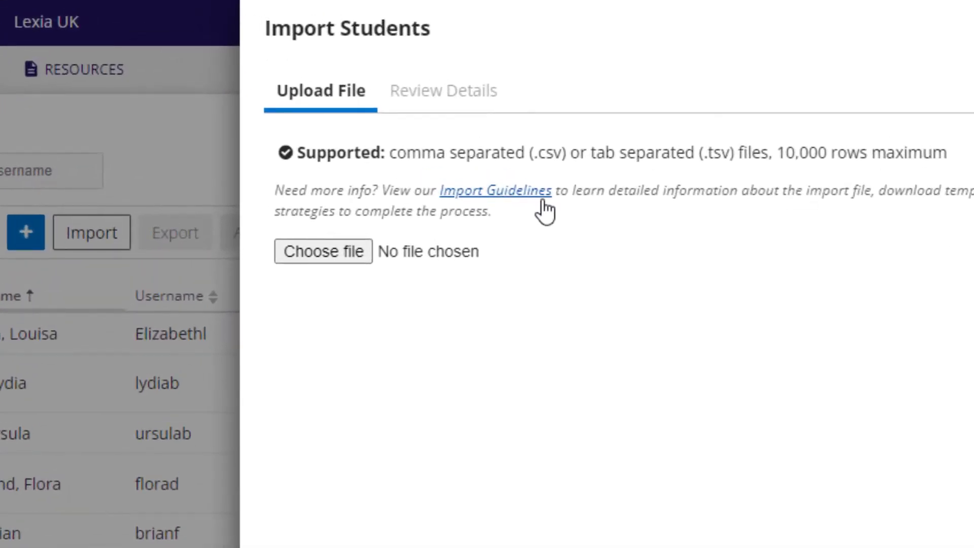
View the Import Guidelines down to the downloadable student template table.
left_click(494, 190)
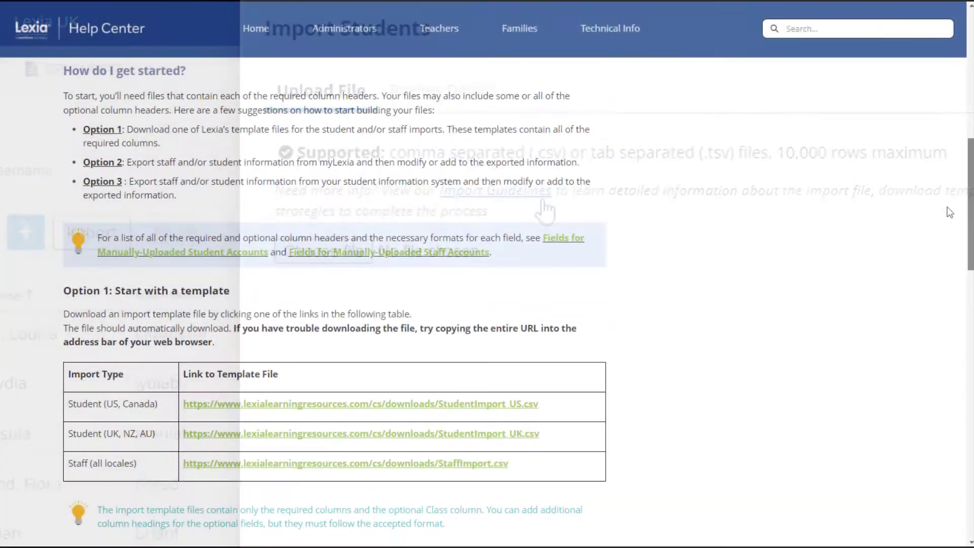
scroll("down", 3)
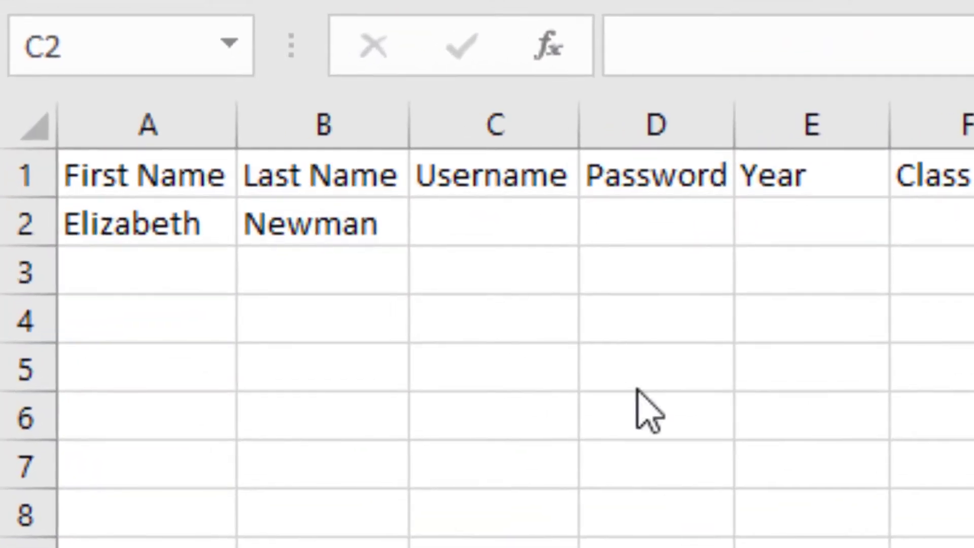
left_click(491, 224)
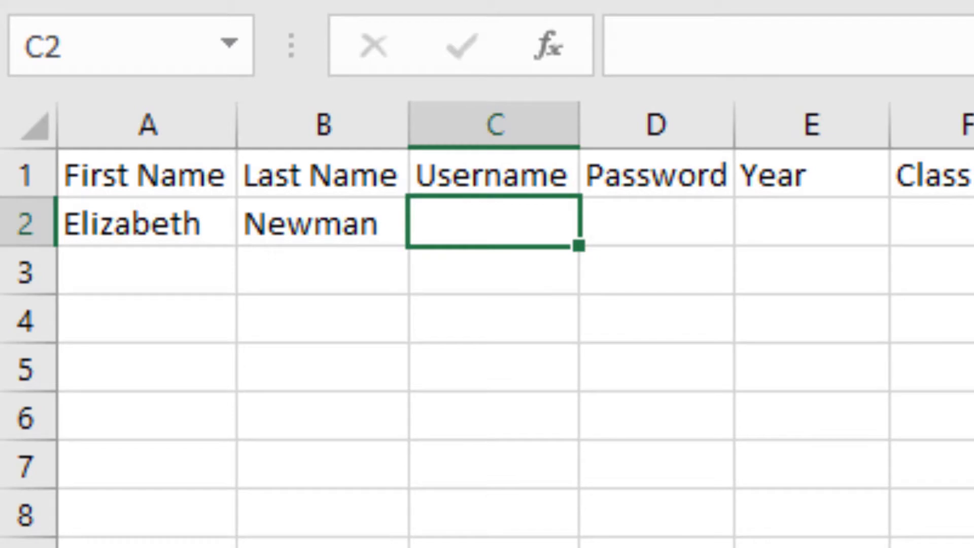
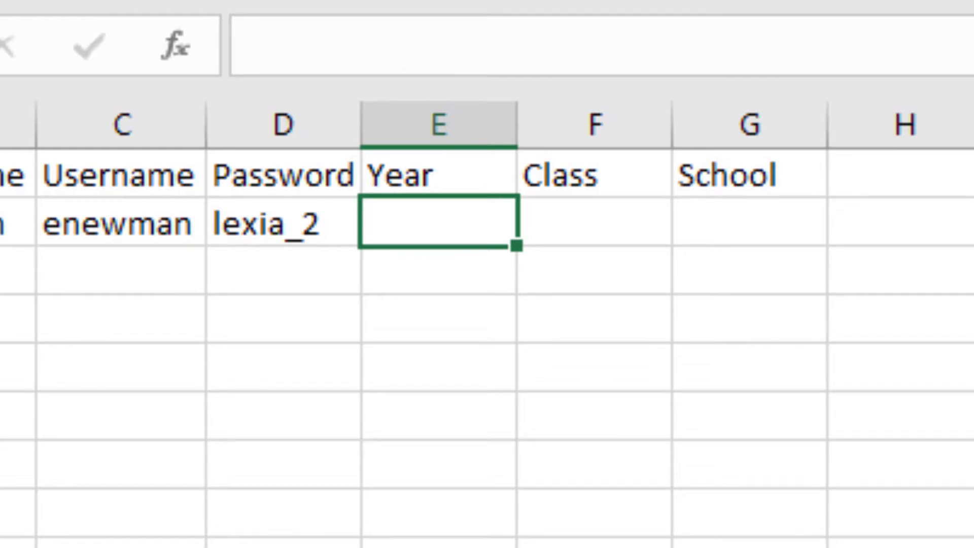
Enter R as Elizabeth's year and check the school's Classes list in myLexia.
type("5")
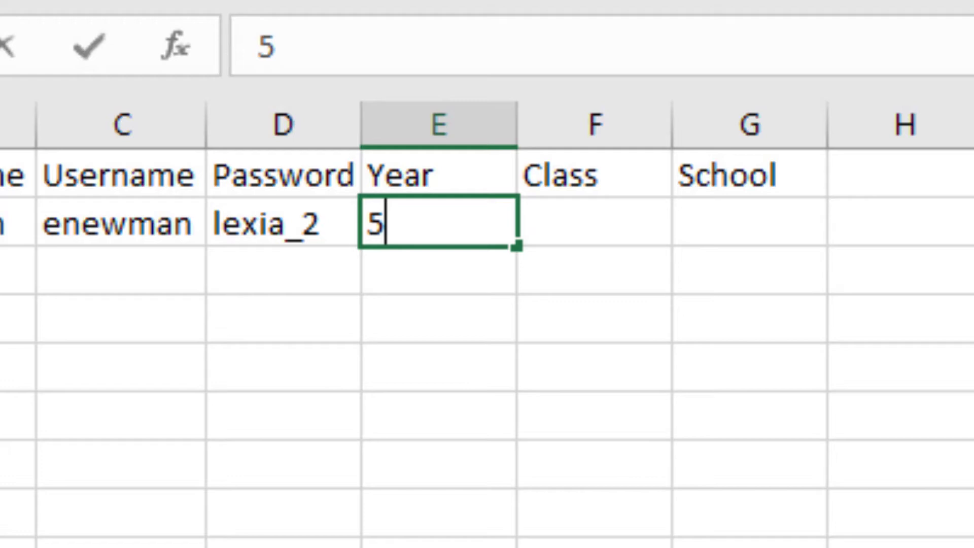
type("R")
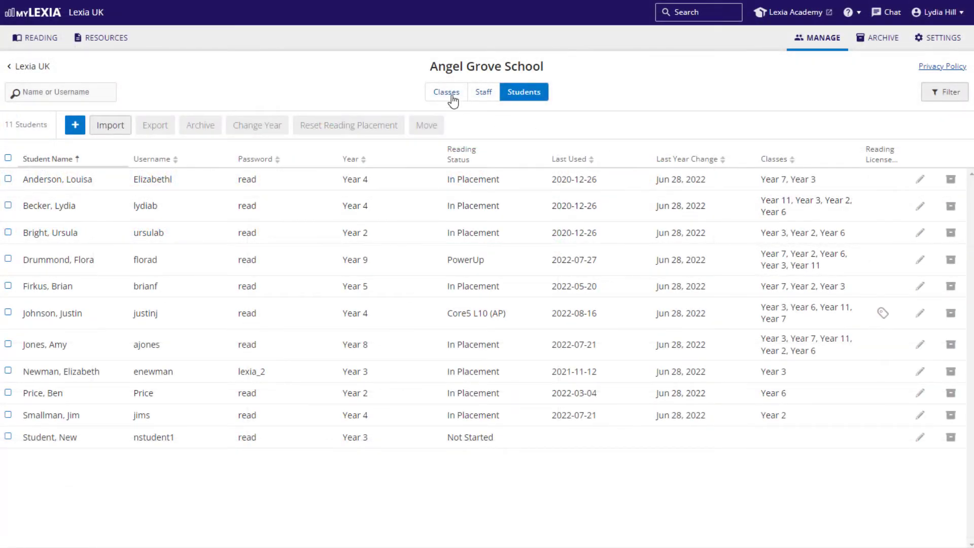
left_click(447, 92)
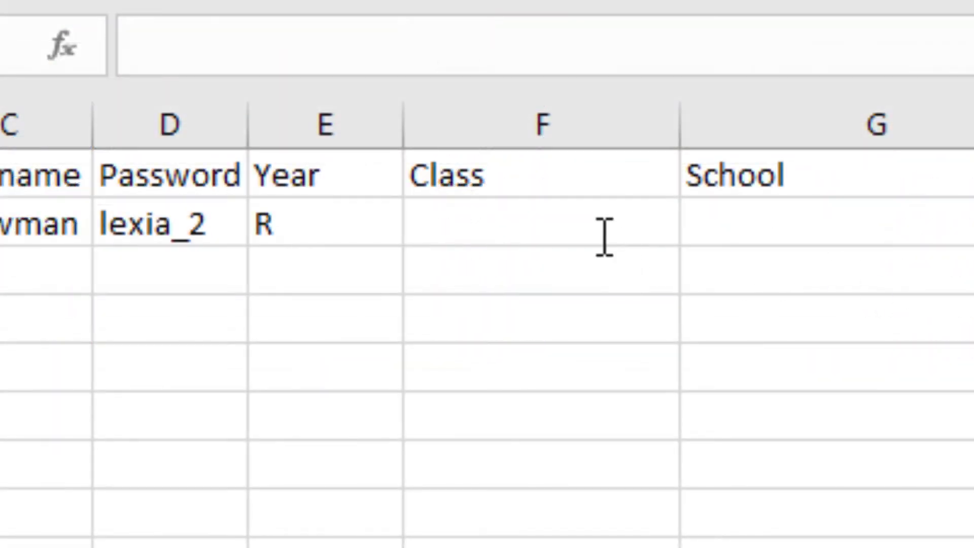
Enter "Miss Newbury,Reception" as Elizabeth's classes in column F.
type("M")
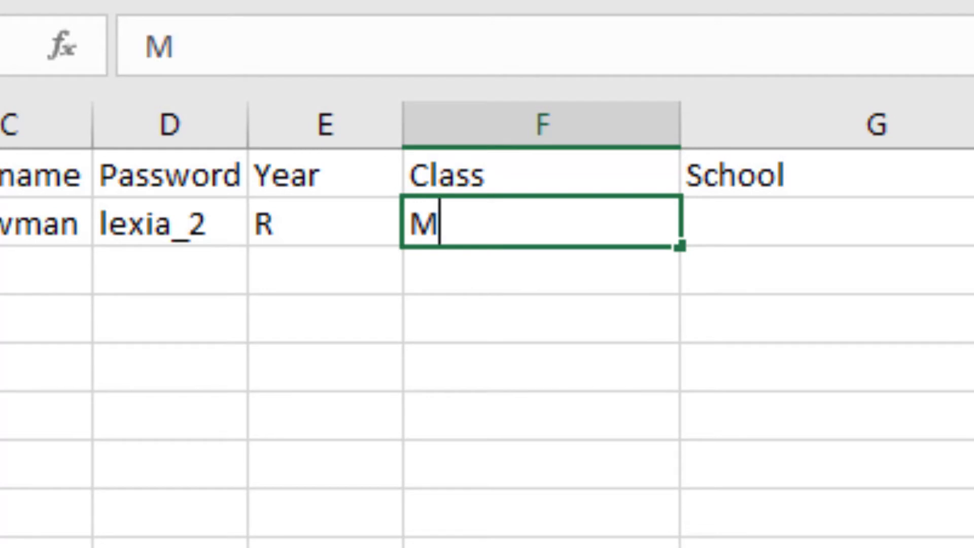
type("iss Newbur")
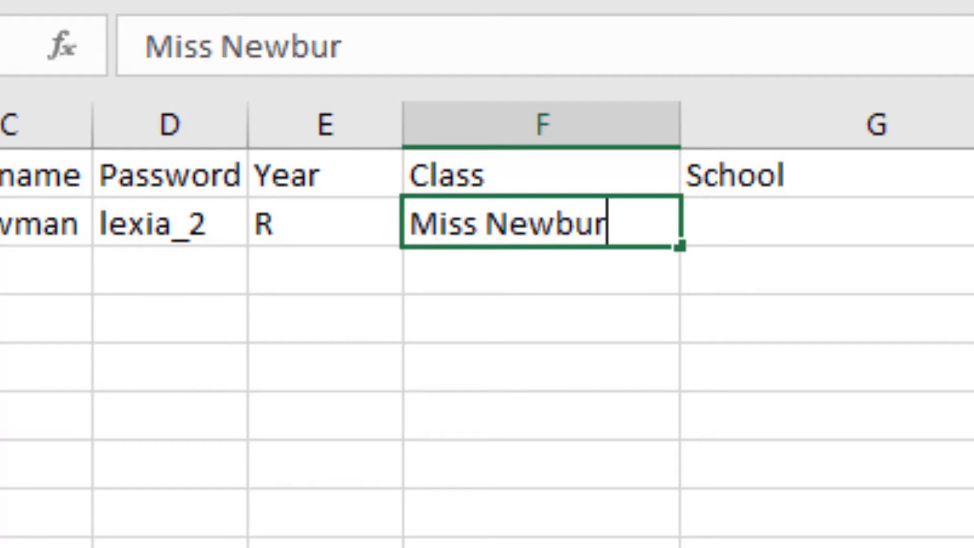
type("y")
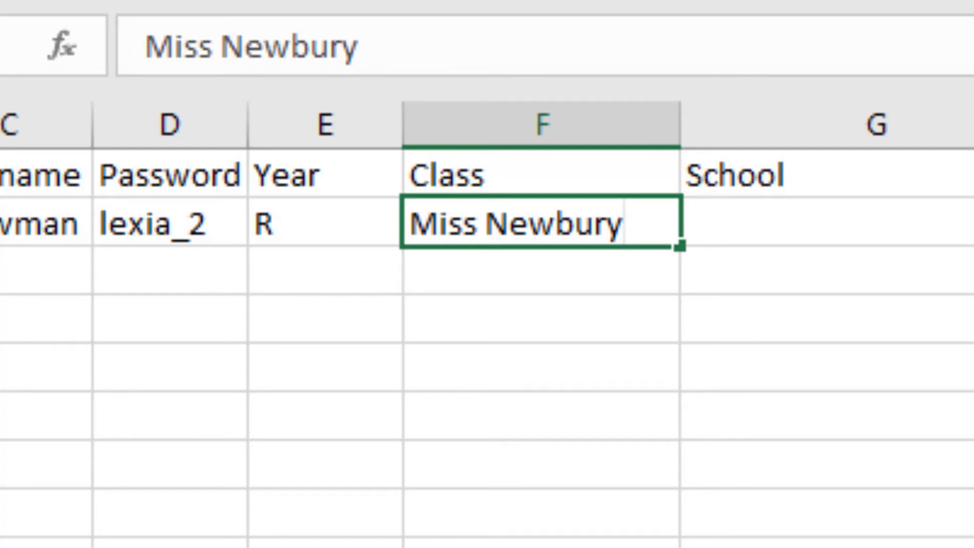
type(",Re")
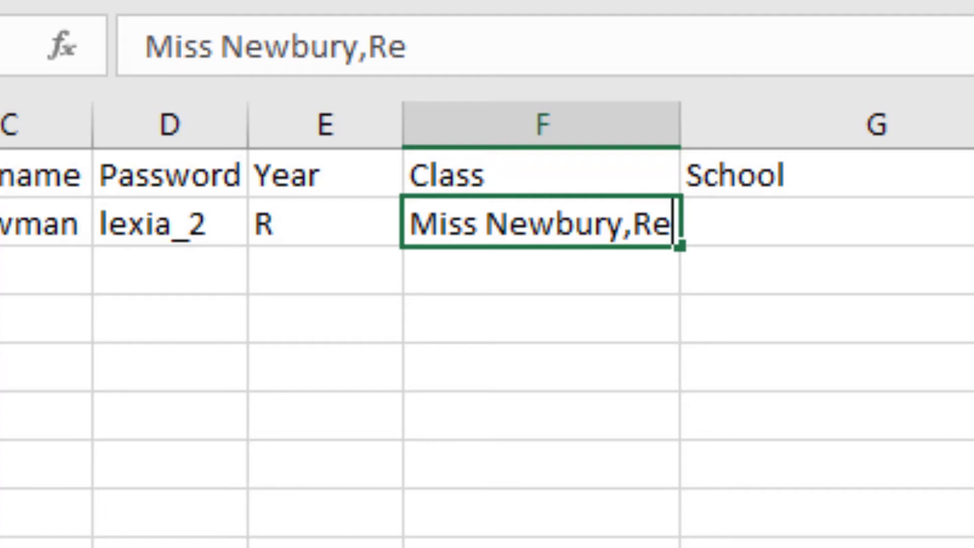
type("ception")
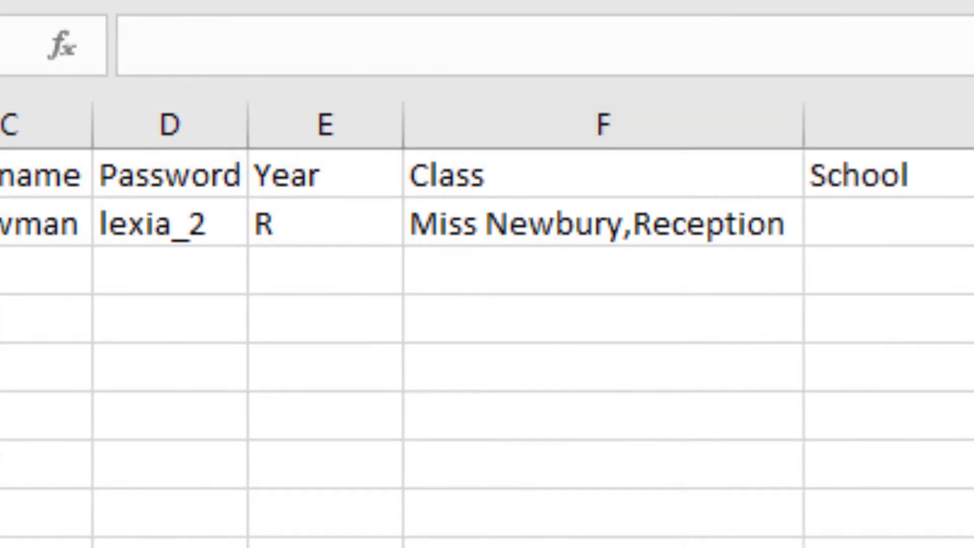
scroll("right", 3)
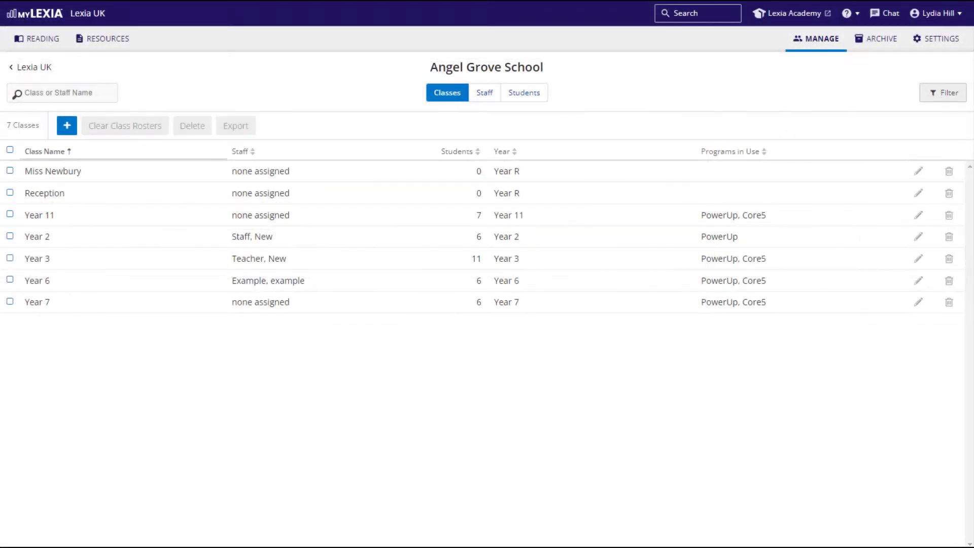
Save the filled student template as its own CSV copy via Save As.
double_click(486, 67)
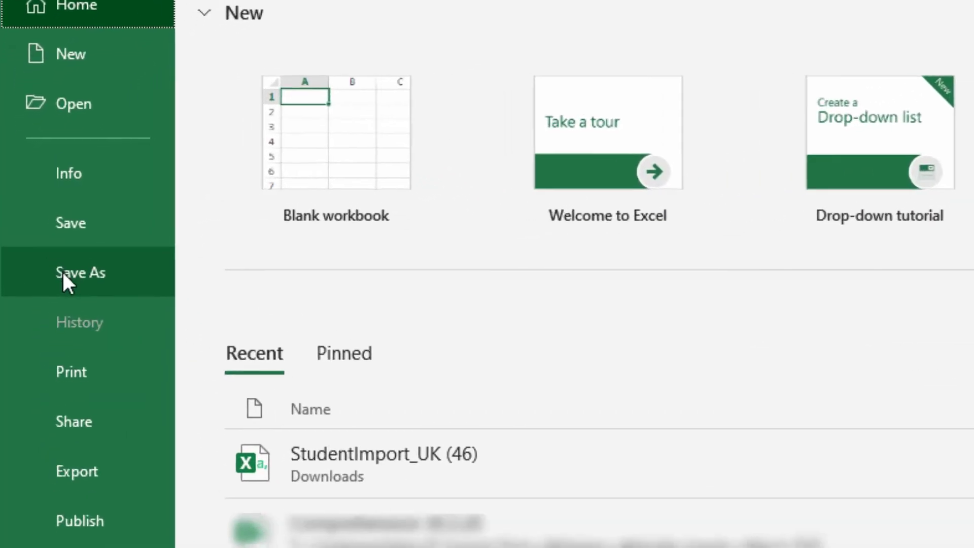
left_click(81, 272)
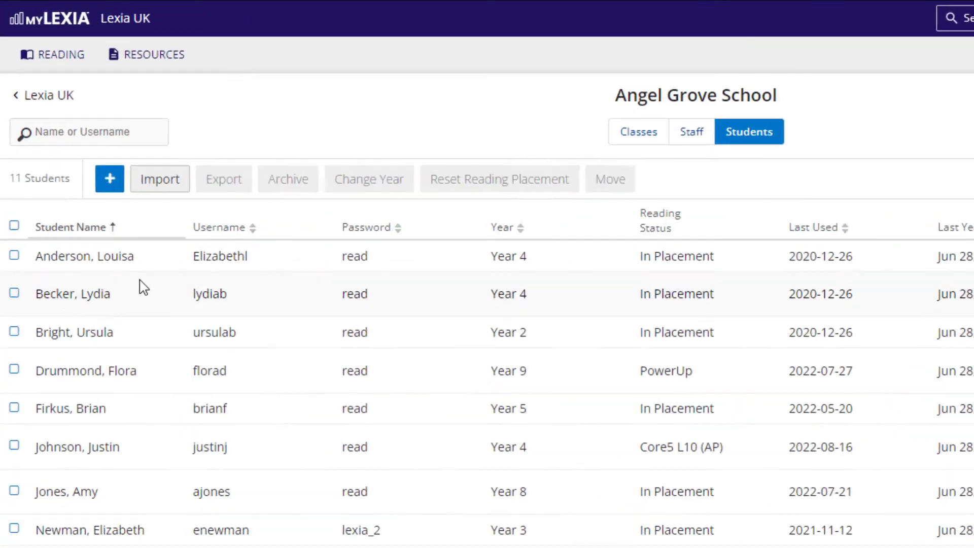
Upload StudentImport_example.csv and continue to Review Details of its five students.
left_click(160, 179)
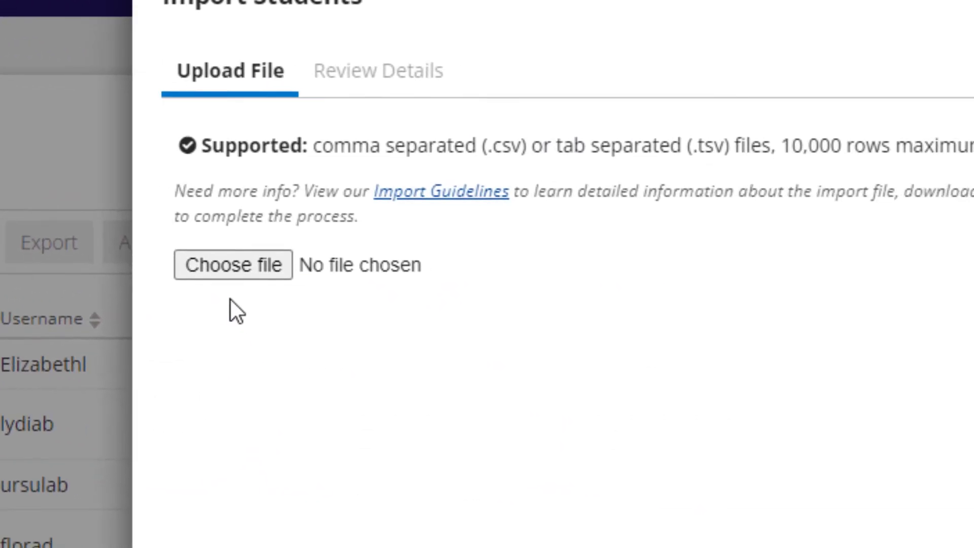
left_click(233, 264)
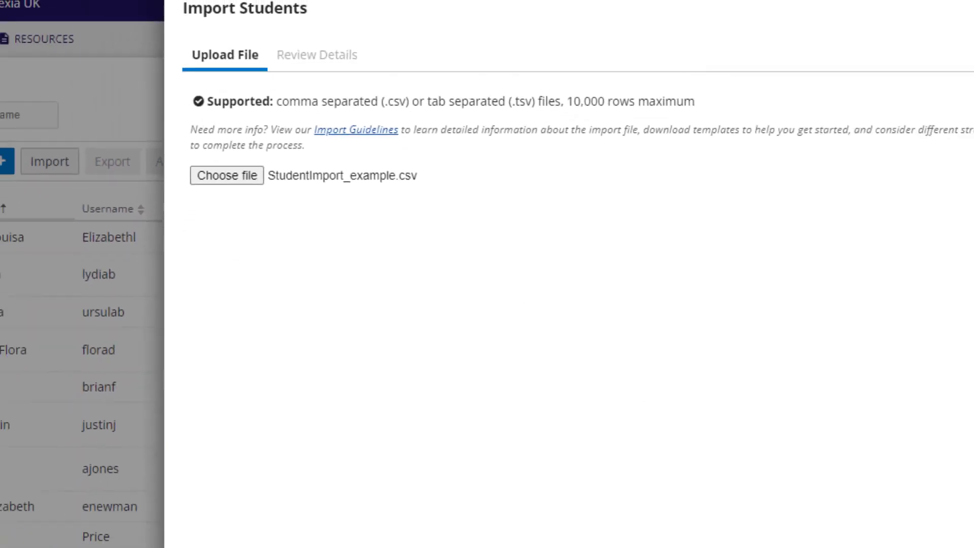
left_click(316, 55)
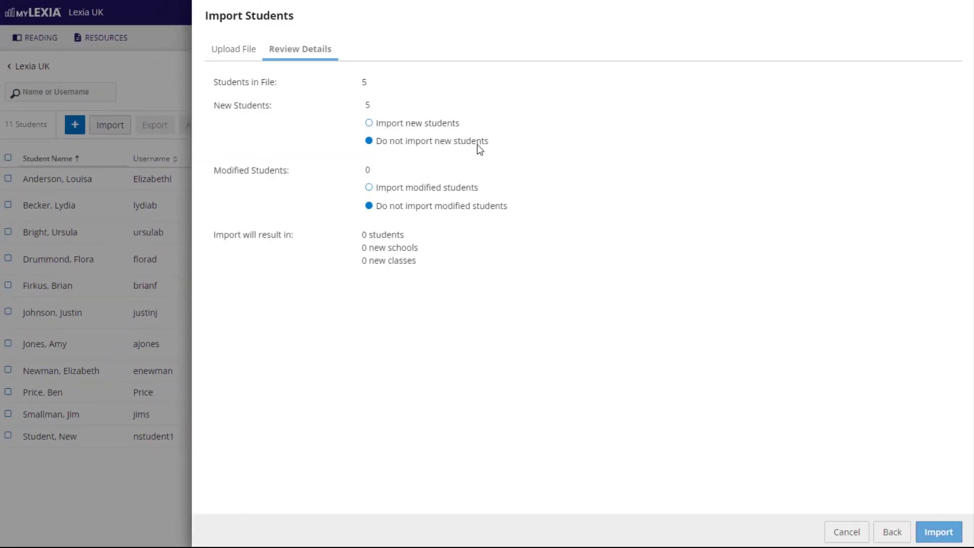
Choose Import new students and run the import of the five students.
left_click(369, 122)
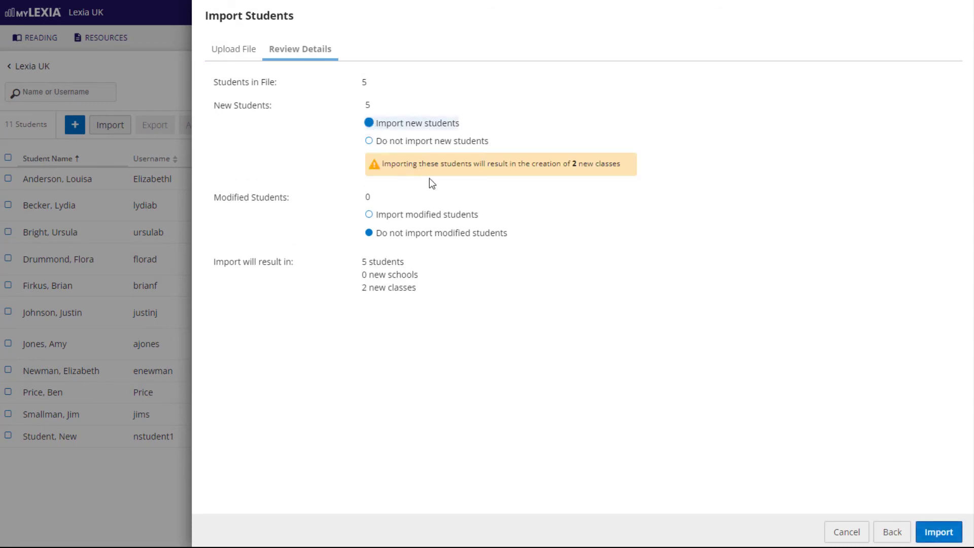
mouse_move(439, 298)
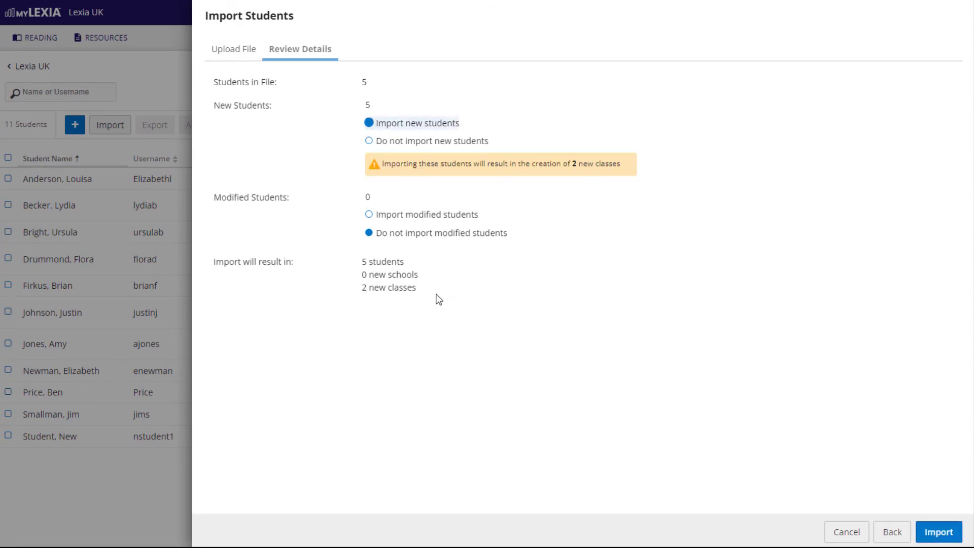
mouse_move(939, 532)
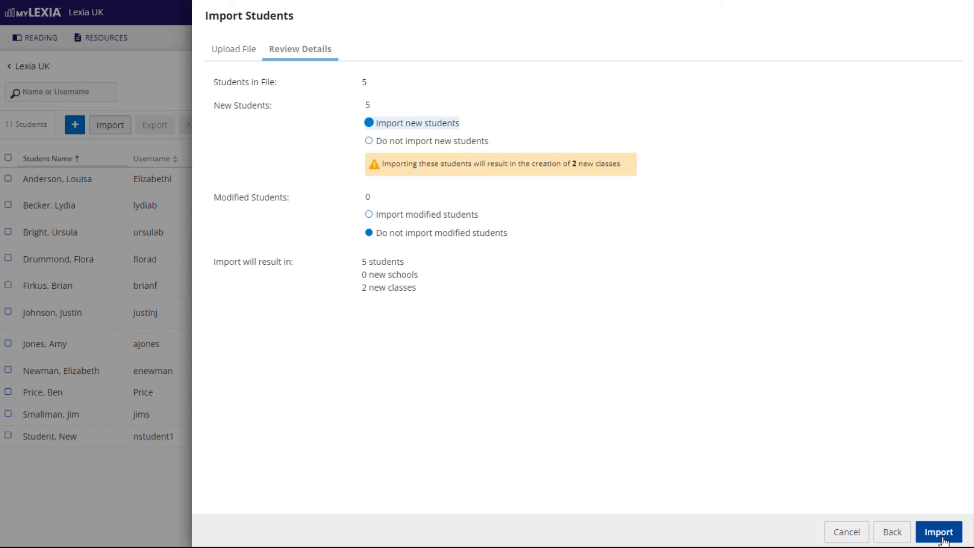
left_click(939, 531)
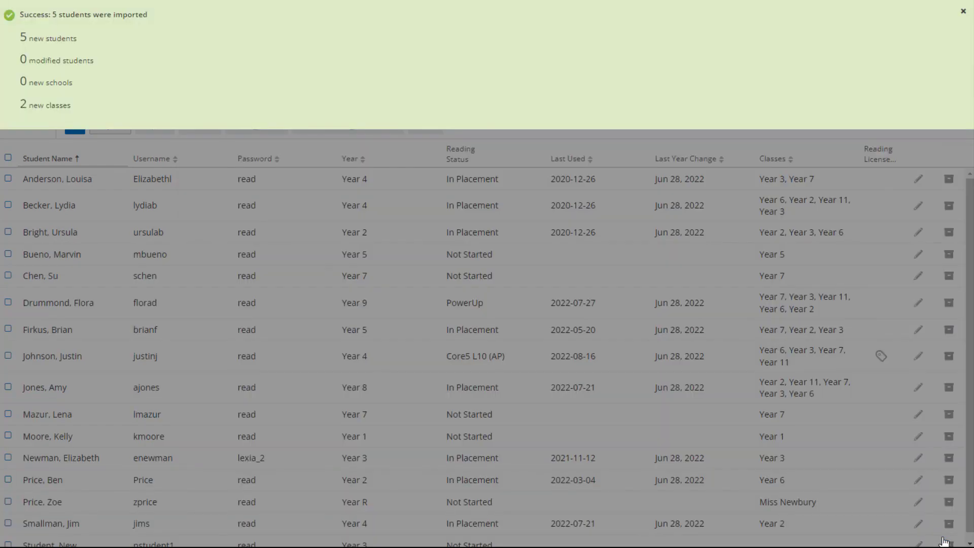